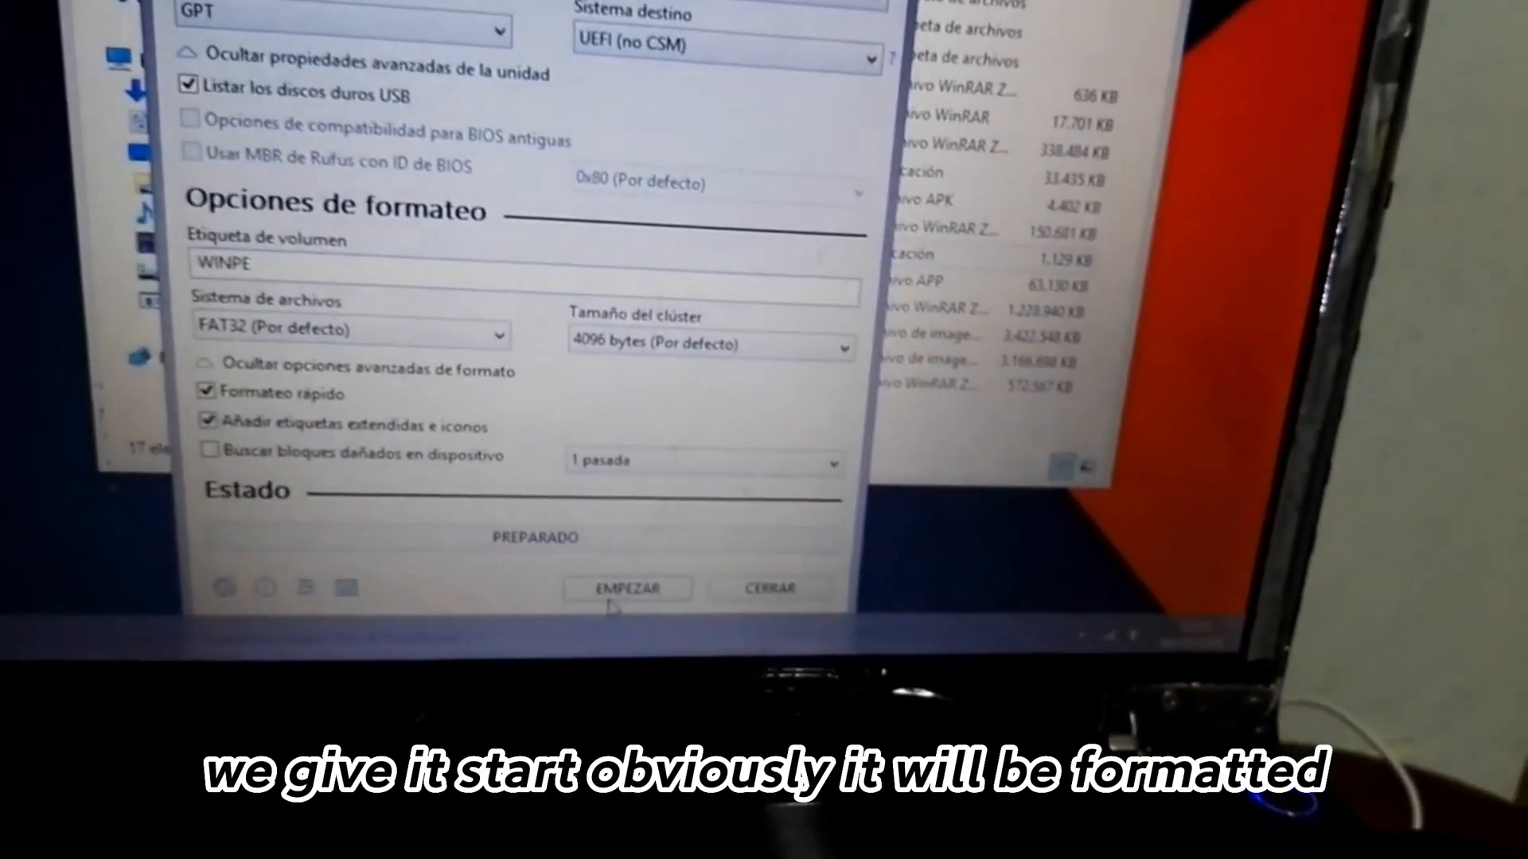
Step: Write W10x32Bit.iso to the 8 GB WINPE (E:) USB, confirming its data will be erased
click(628, 589)
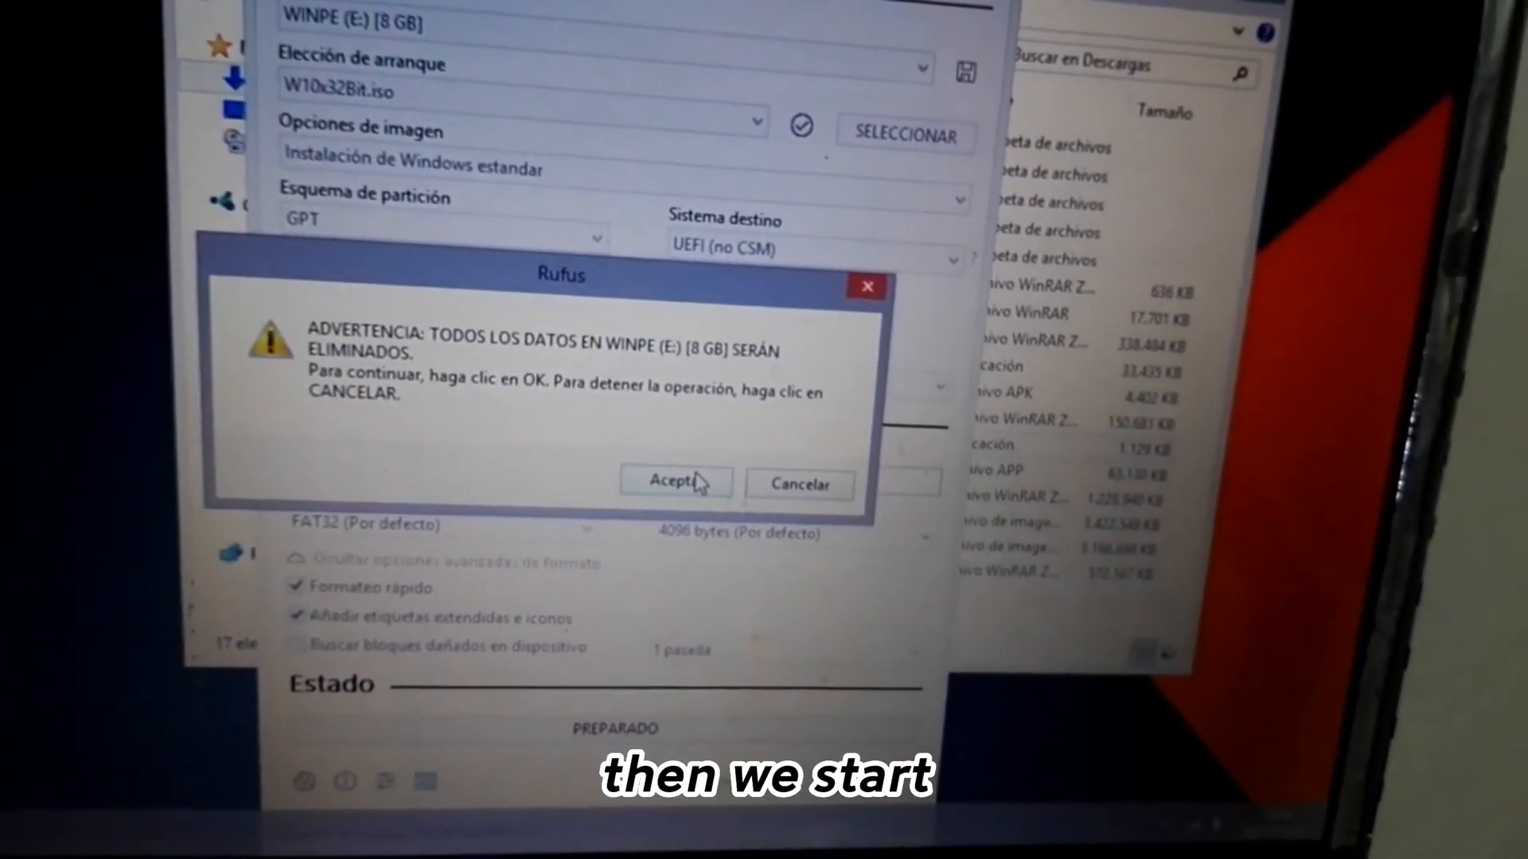
click(675, 480)
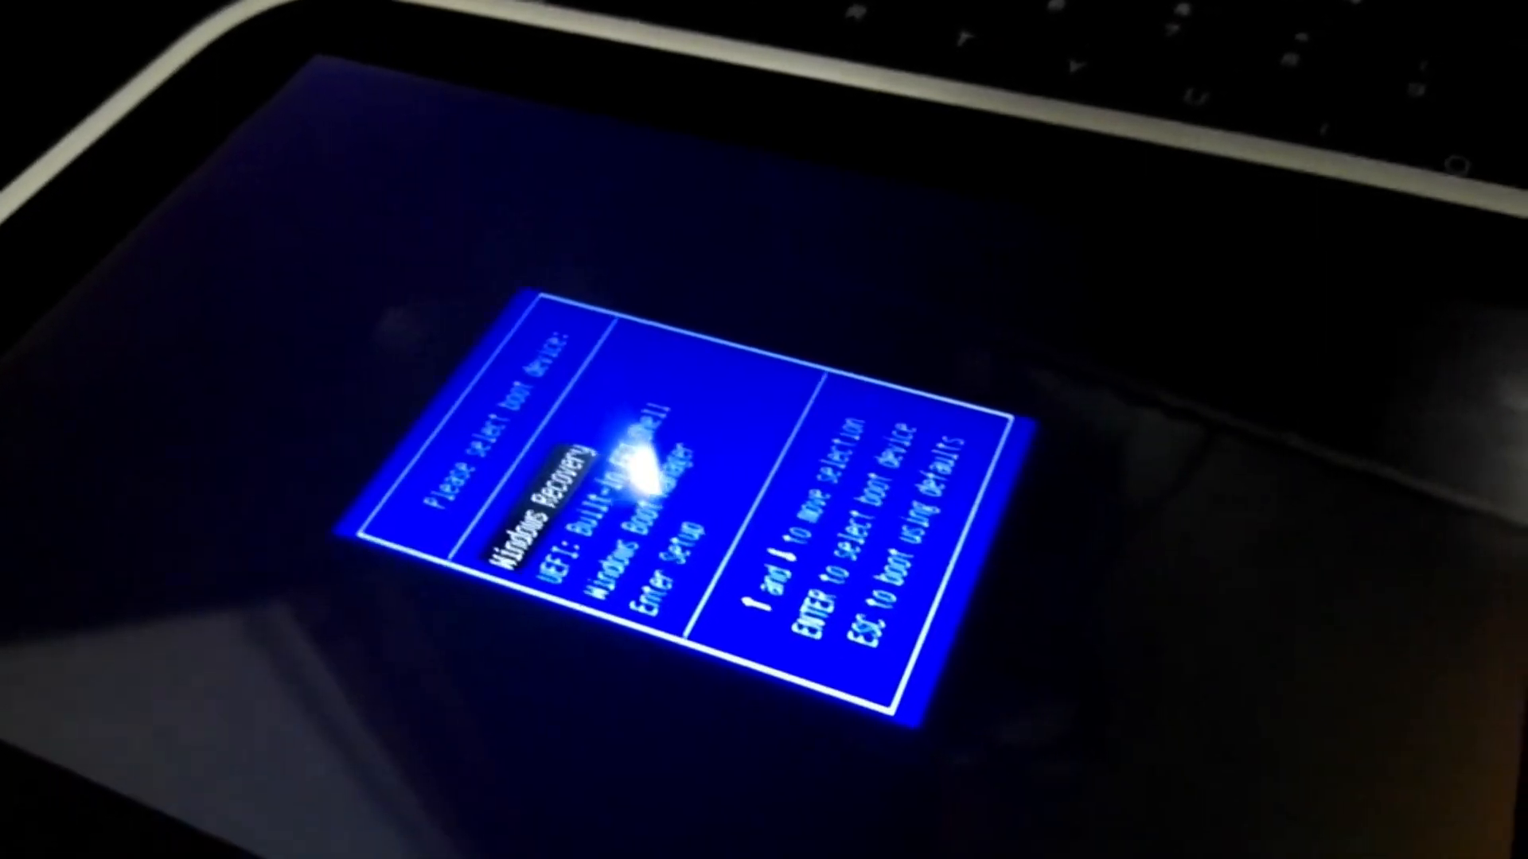
Step: Select the USB drive as the boot device so the Windows installer starts
key(down)
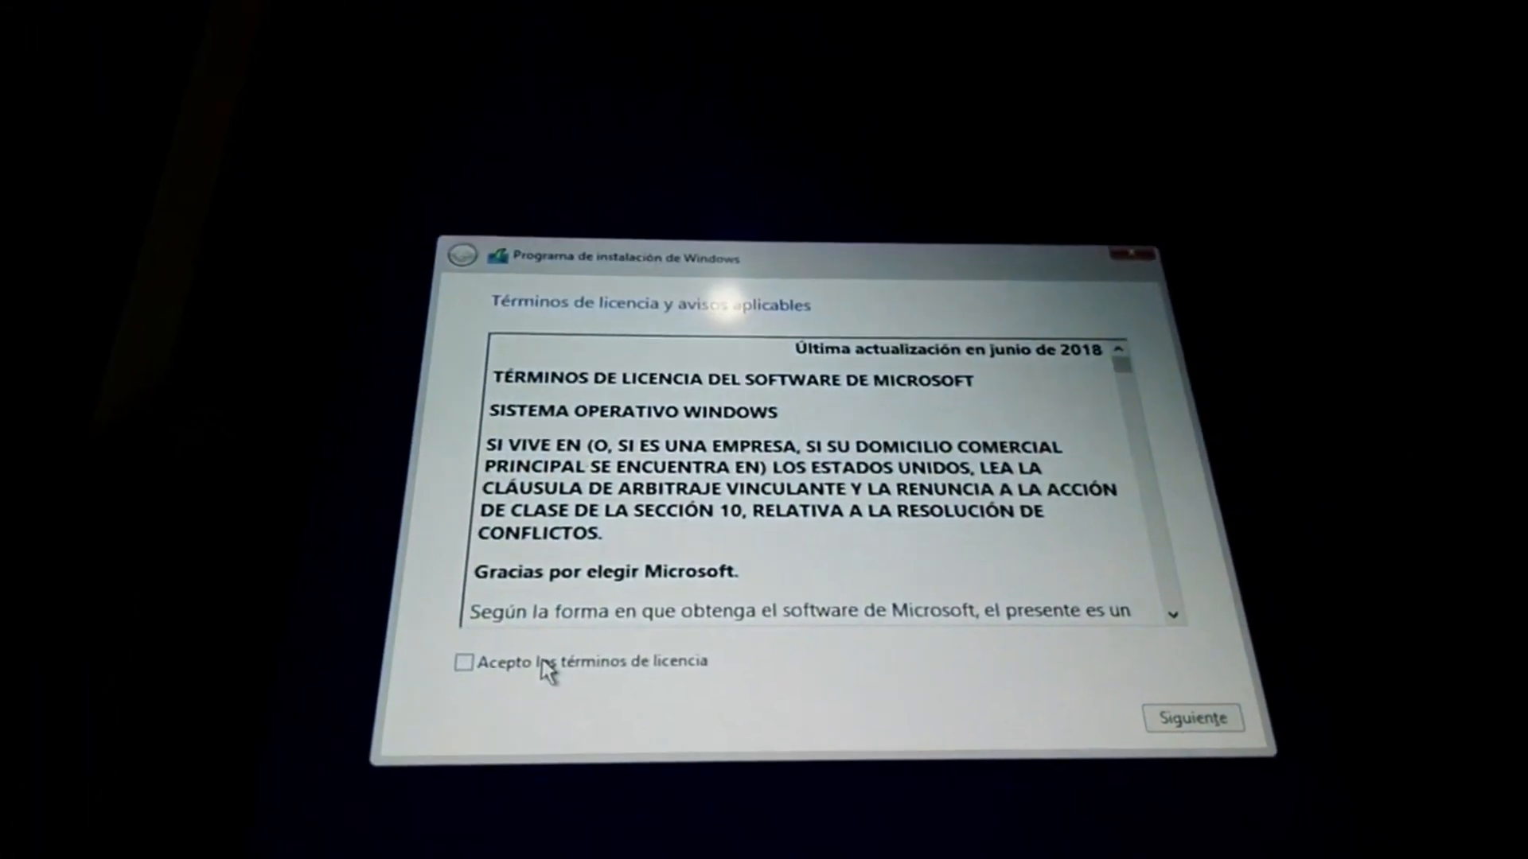
Step: Accept the Microsoft license terms and choose 'Personalizada: instalar solo Windows (avanzado)'
click(467, 662)
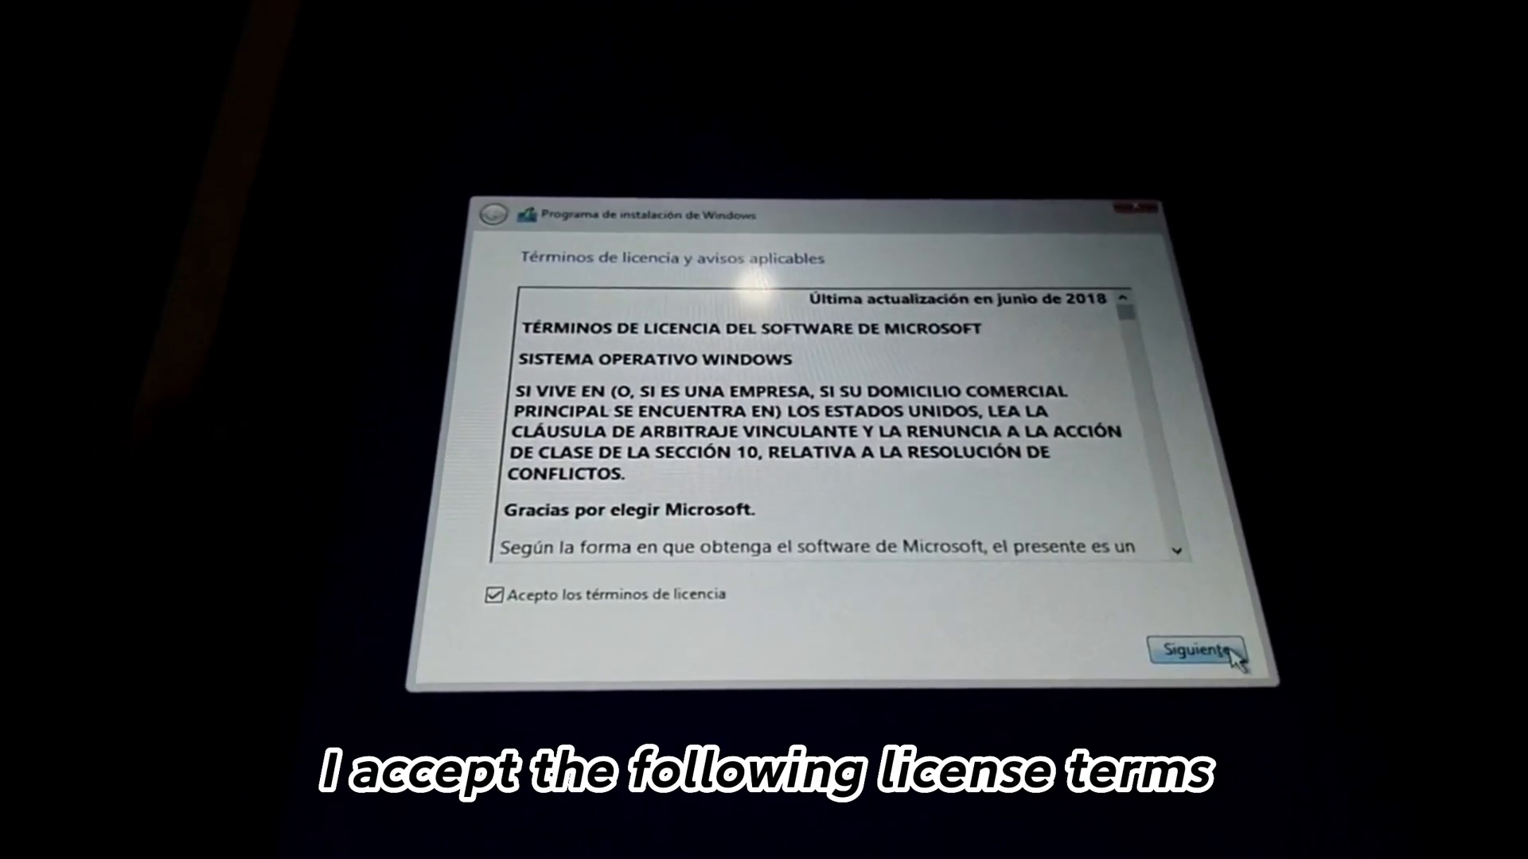
click(1196, 650)
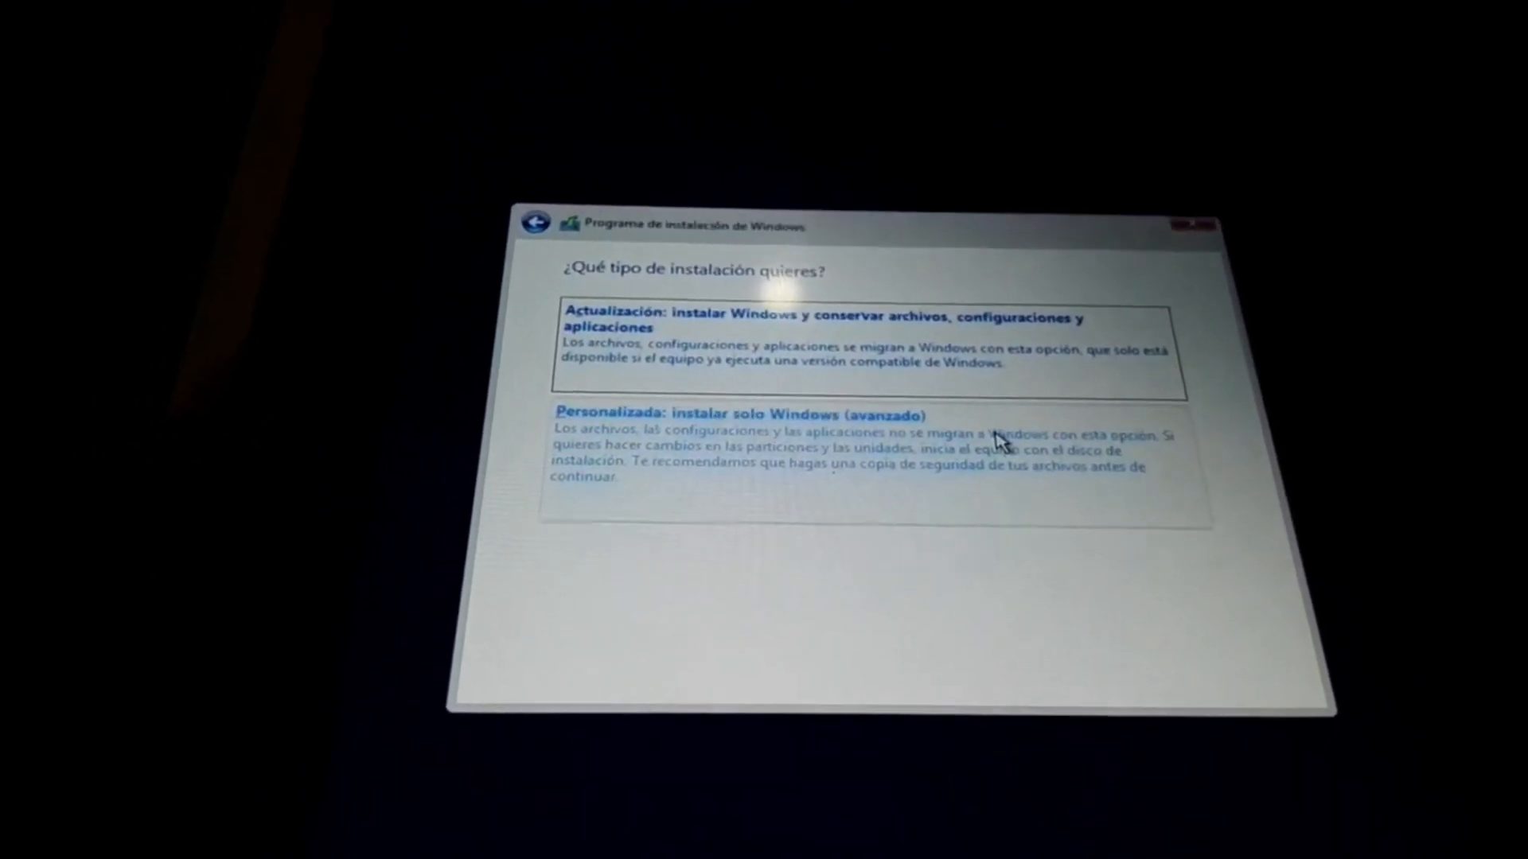
click(744, 414)
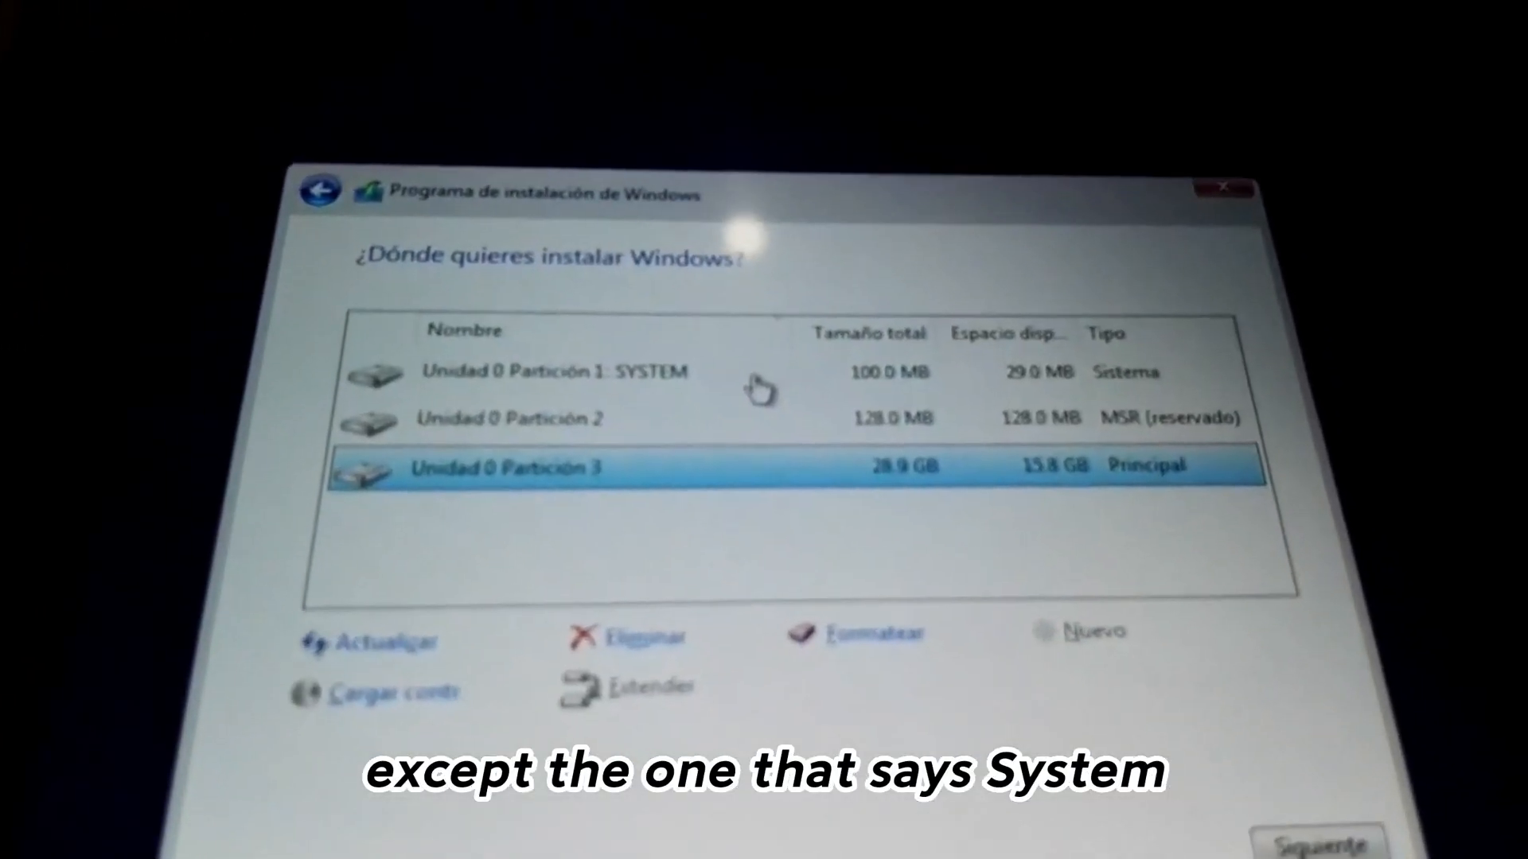
Step: Choose the target partition under 'Dónde quieres instalar Windows' and begin the installation
click(546, 371)
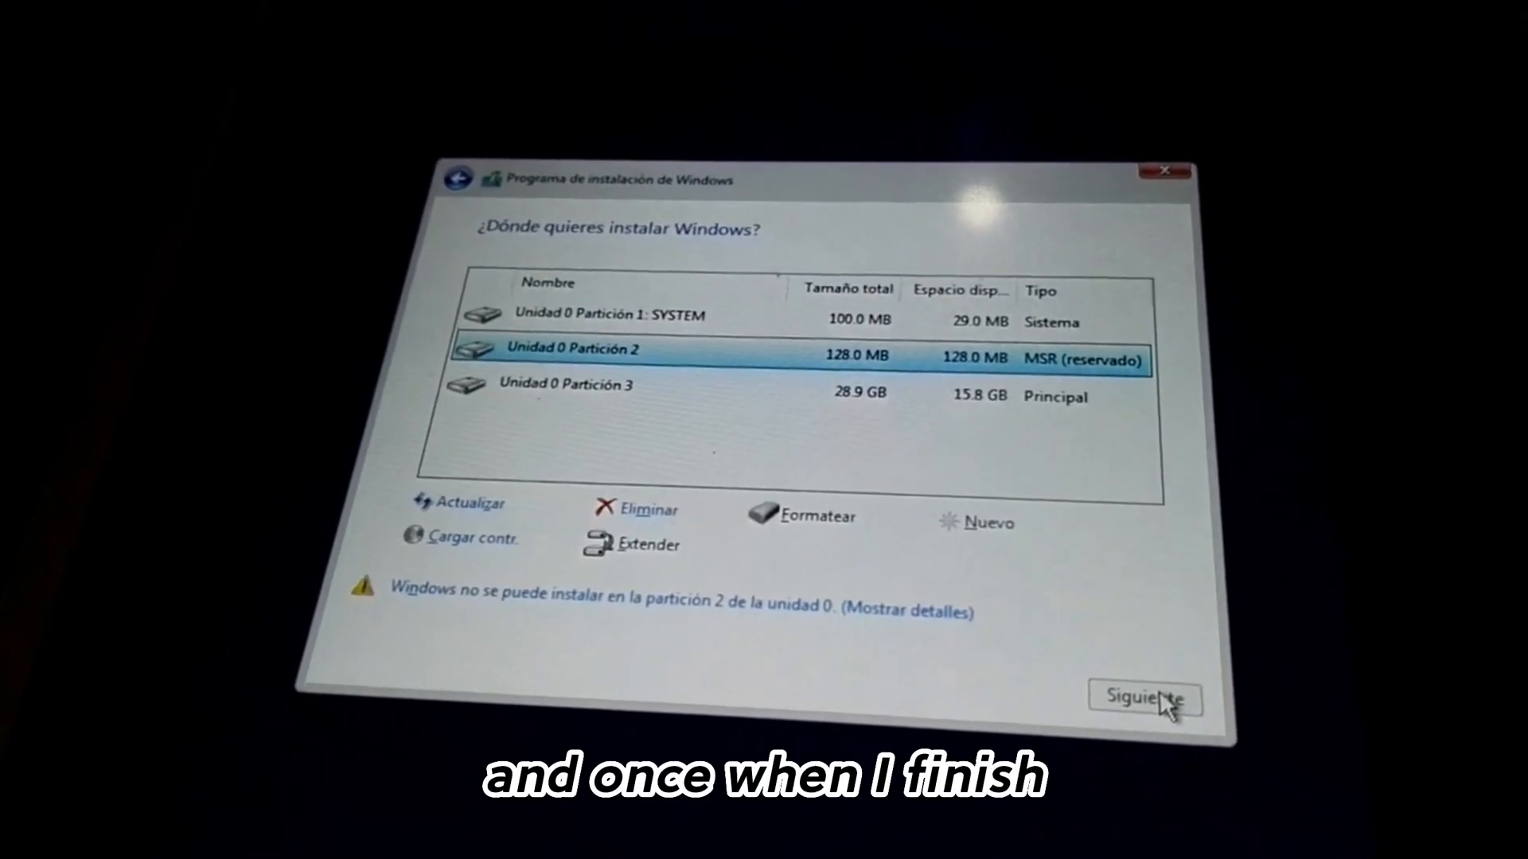
click(1146, 697)
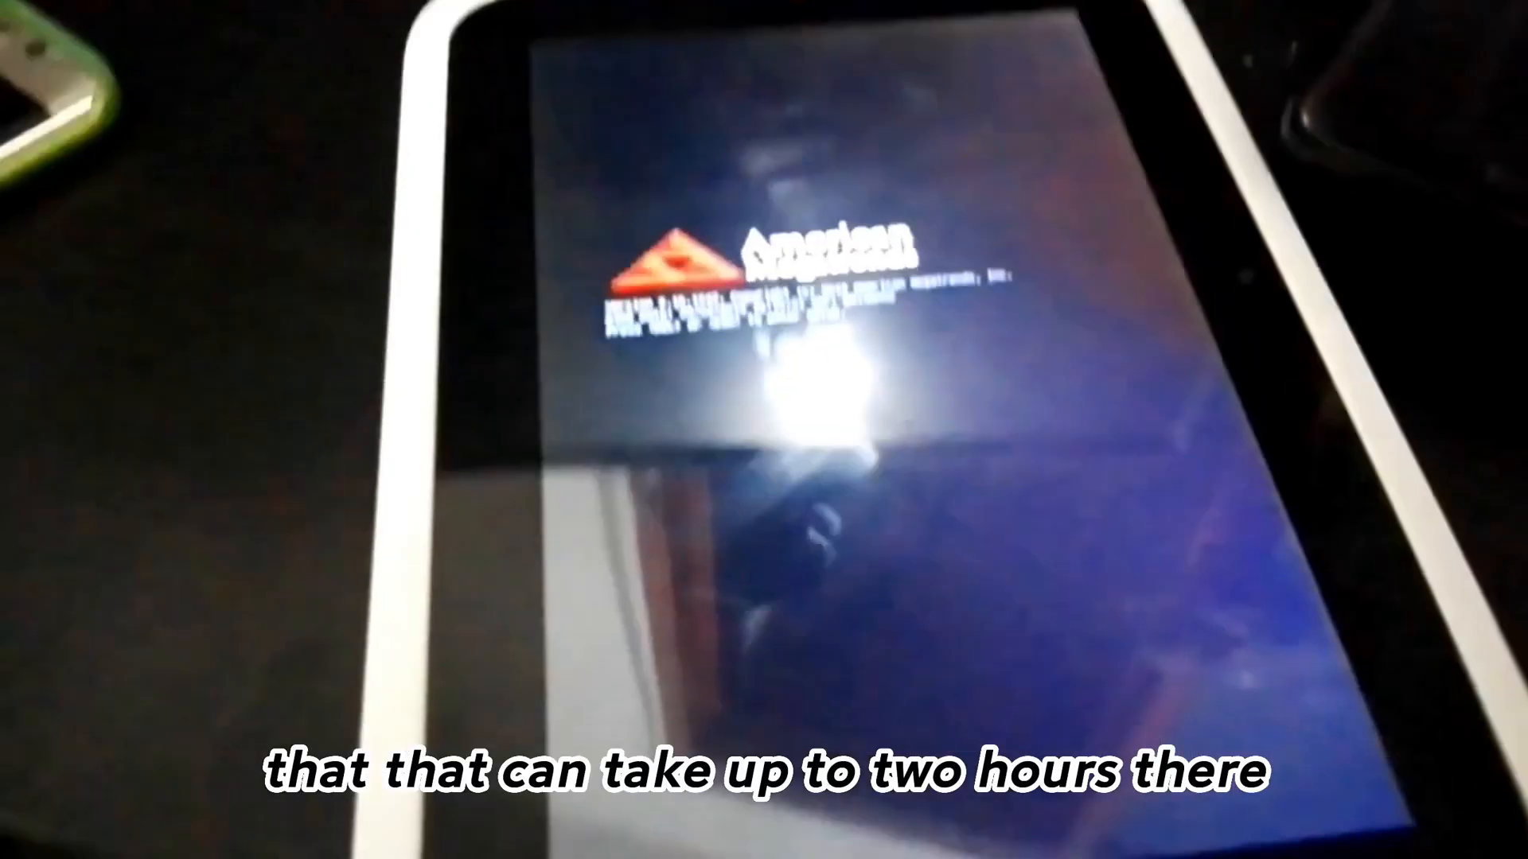